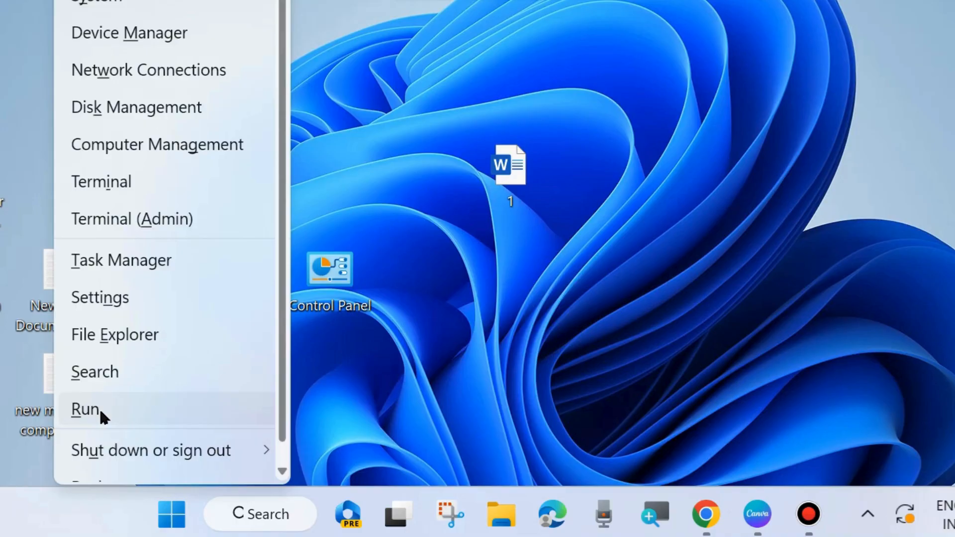
- Launch gpedit.msc from the Run dialog to start Local Group Policy Editor
click(85, 409)
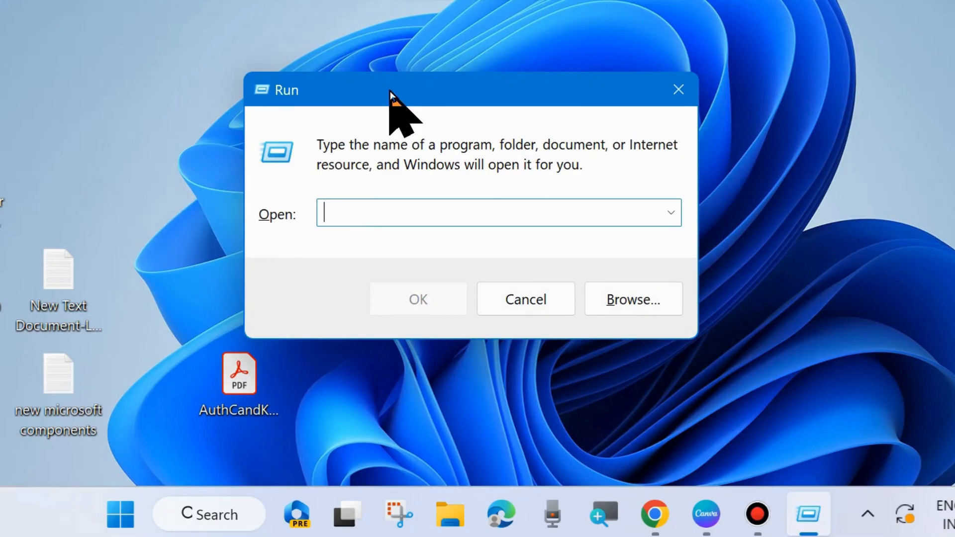
text(gpedit.msc)
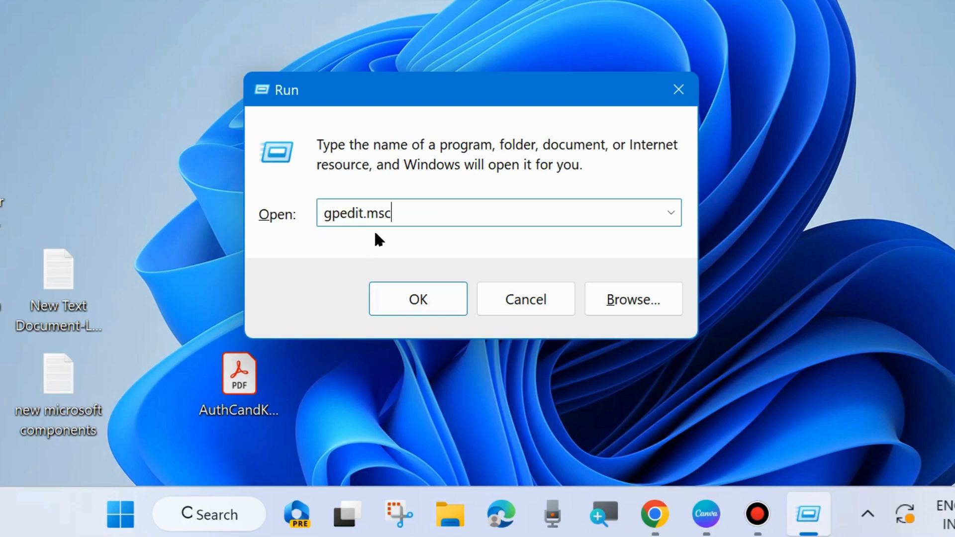
mouse_move(375, 238)
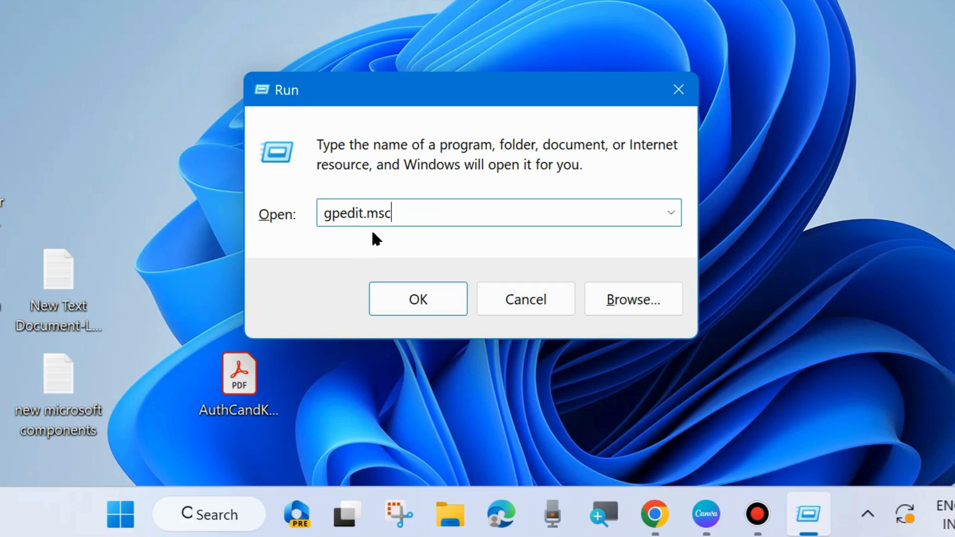
click(418, 299)
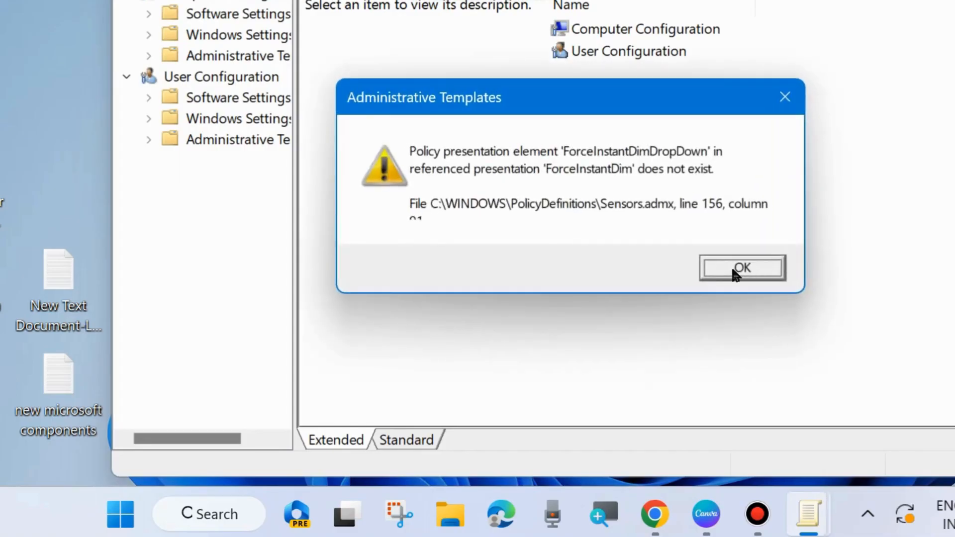
- Dismiss the Sensors.admx warning and navigate Computer Configuration > Administrative Templates > System > Filesystem
click(742, 267)
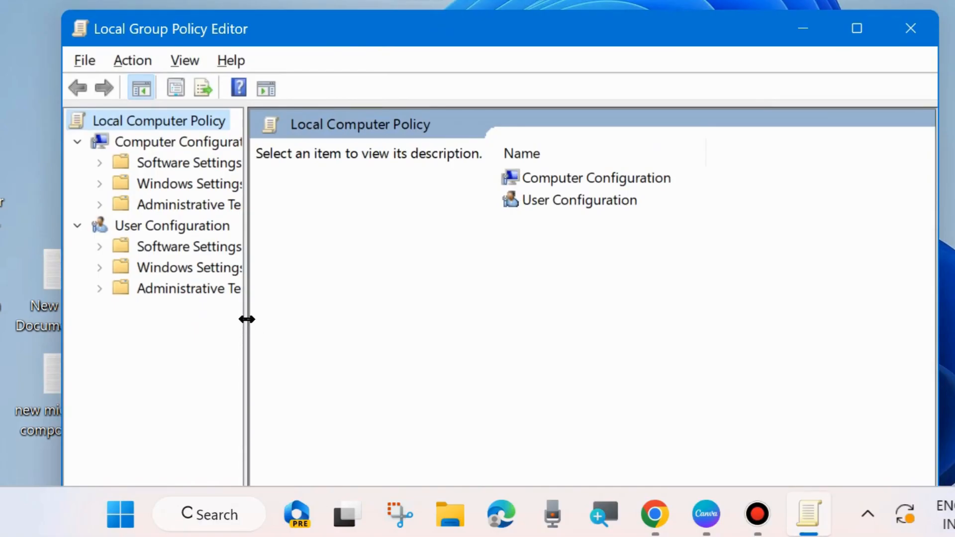
drag(246, 319, 348, 319)
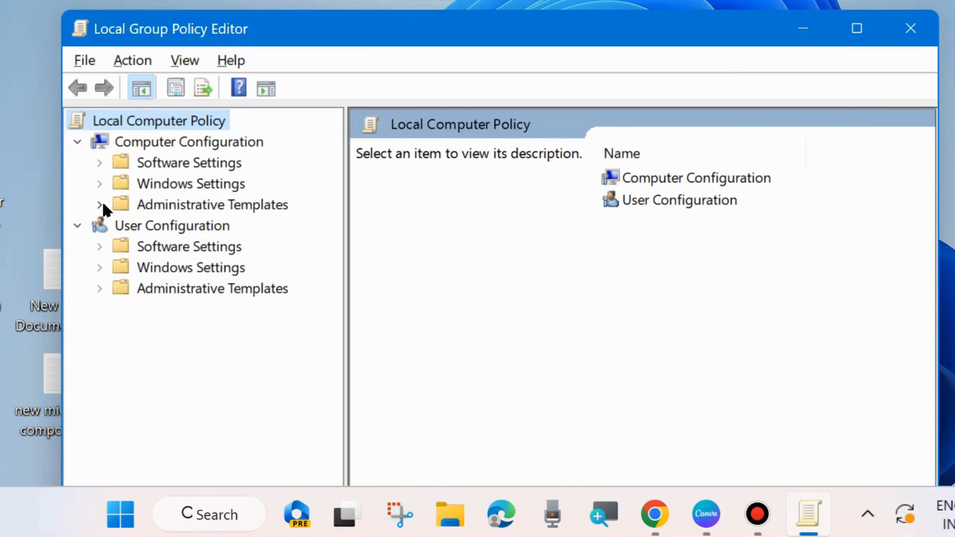
click(99, 204)
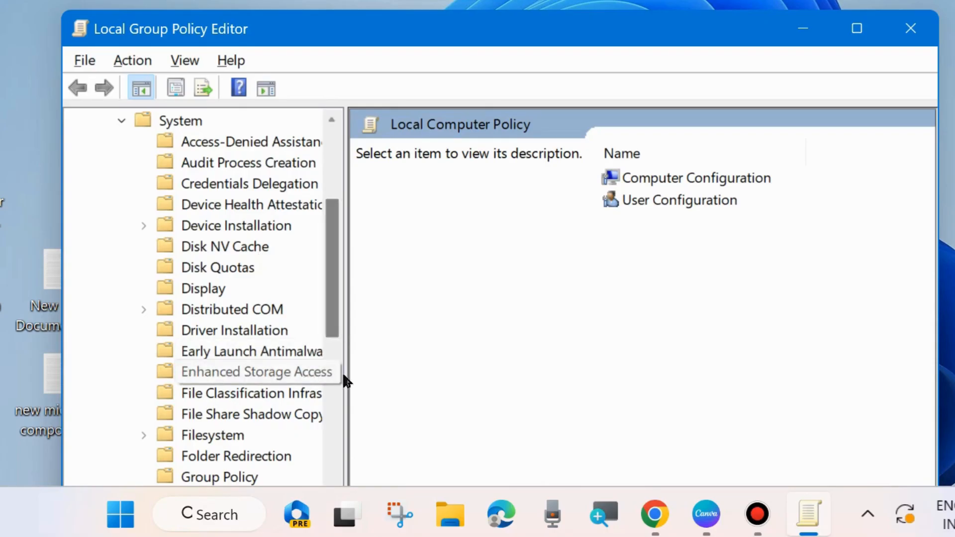
scroll(down, 3)
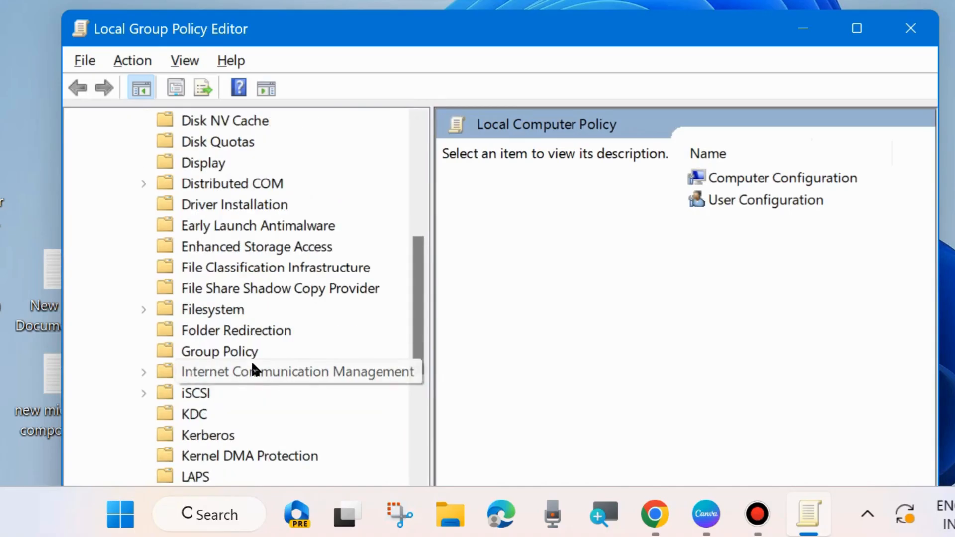
click(213, 309)
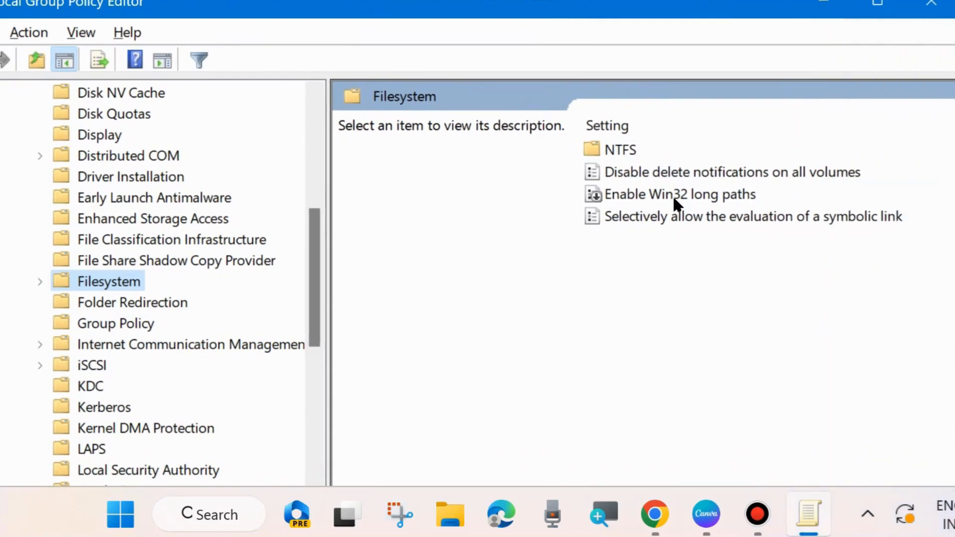
- Set the Enable Win32 long paths policy to Enabled
click(680, 194)
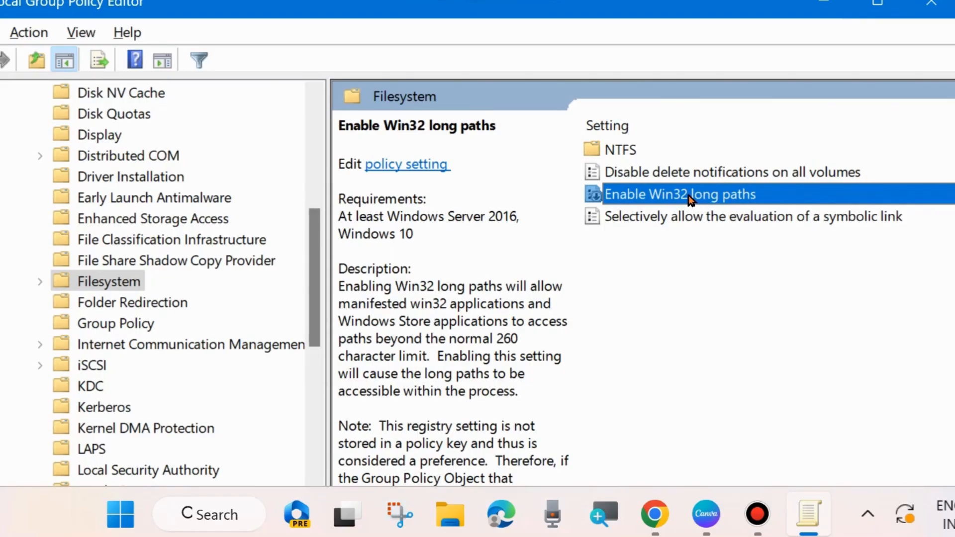
double_click(679, 194)
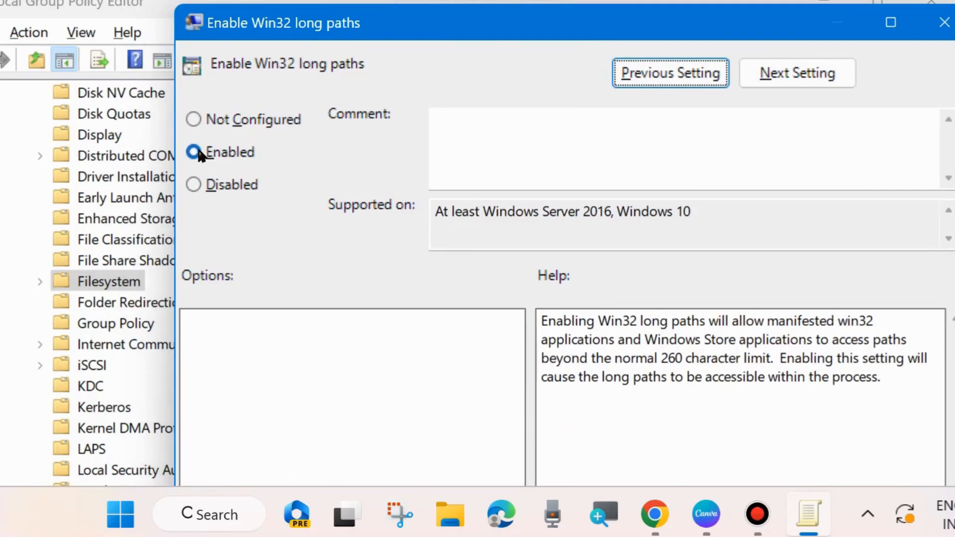
click(192, 152)
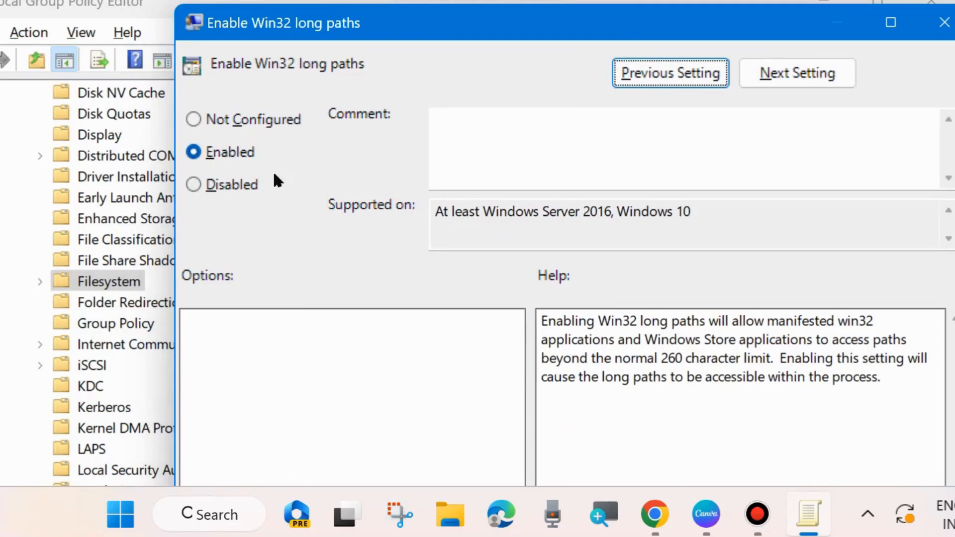